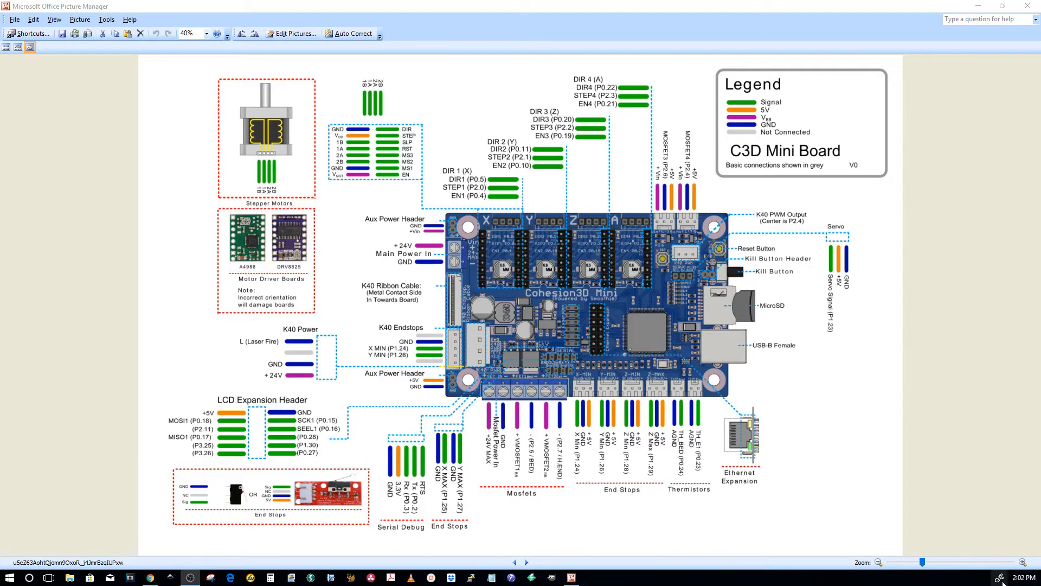
mouse_move(1012, 581)
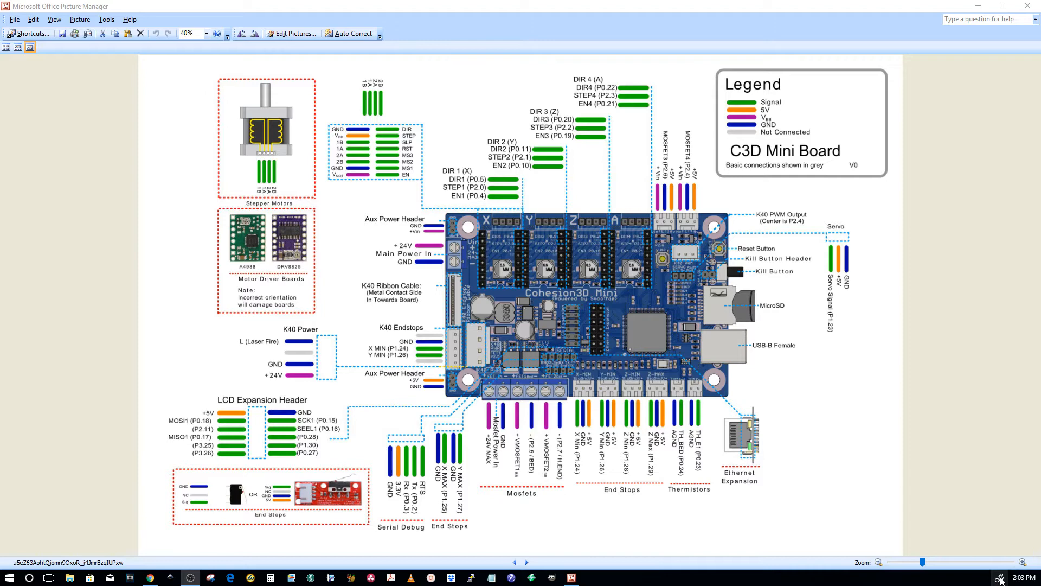
Start a Windows Ink Screen Sketch capturing the Cohesion3D Mini wiring diagram
click(999, 577)
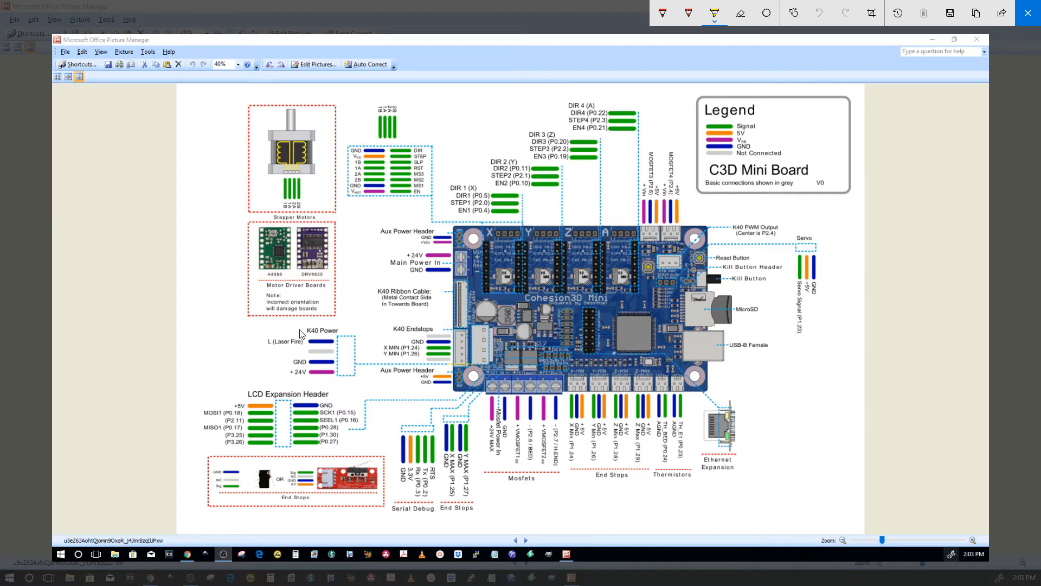
mouse_move(365, 358)
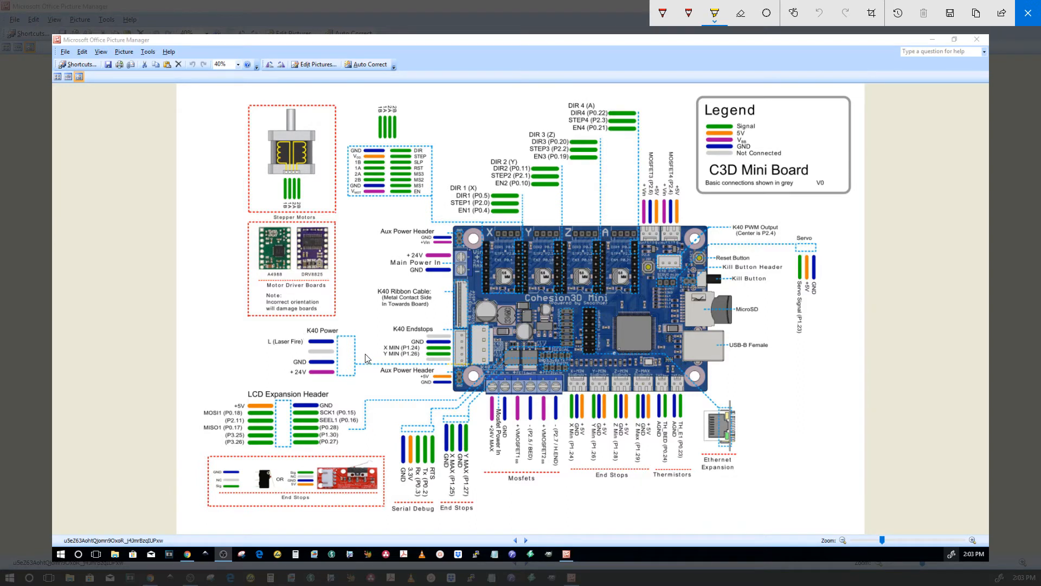
mouse_move(327, 338)
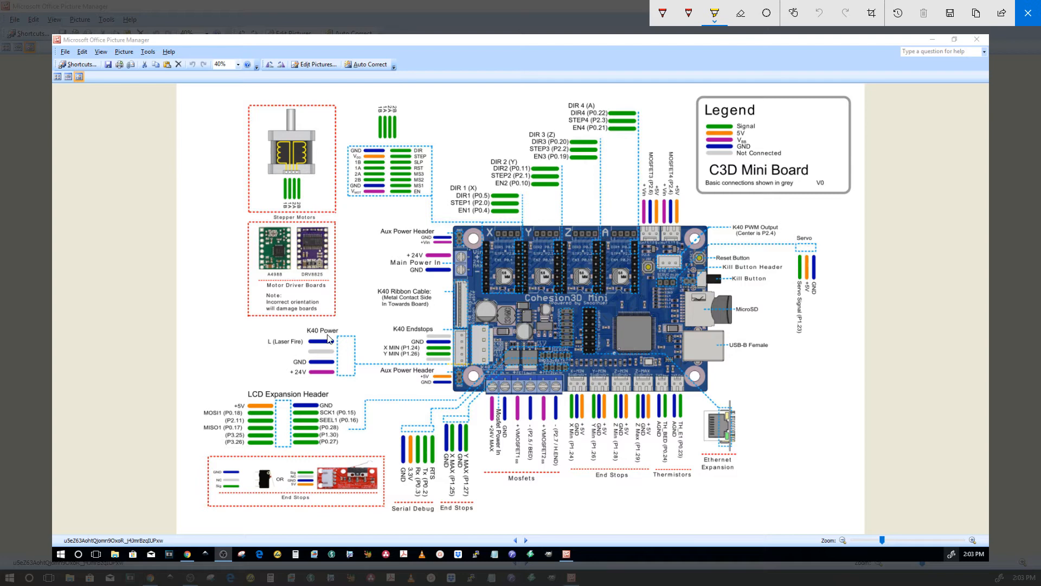
mouse_move(310, 338)
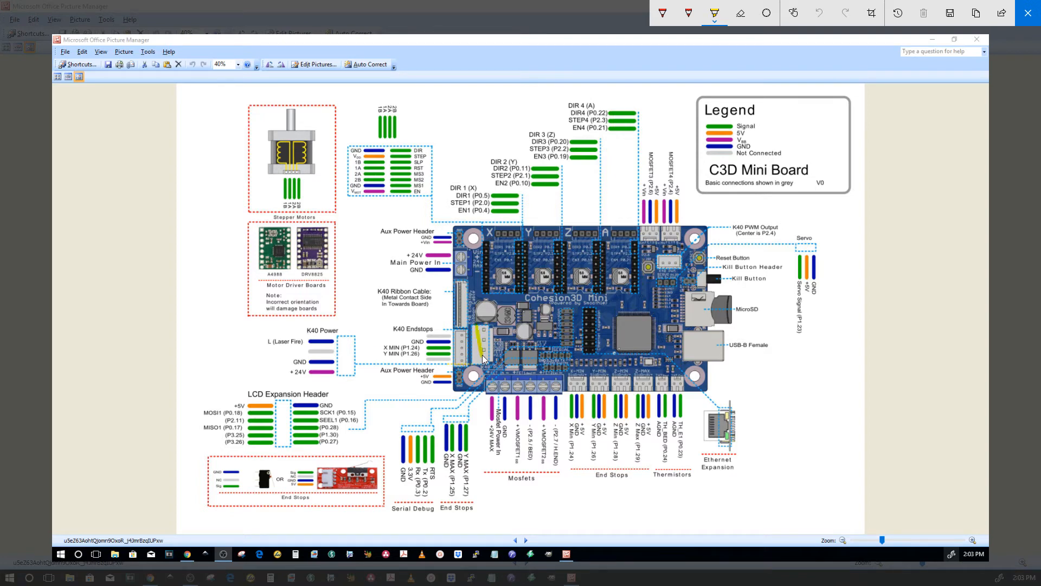
mouse_move(485, 335)
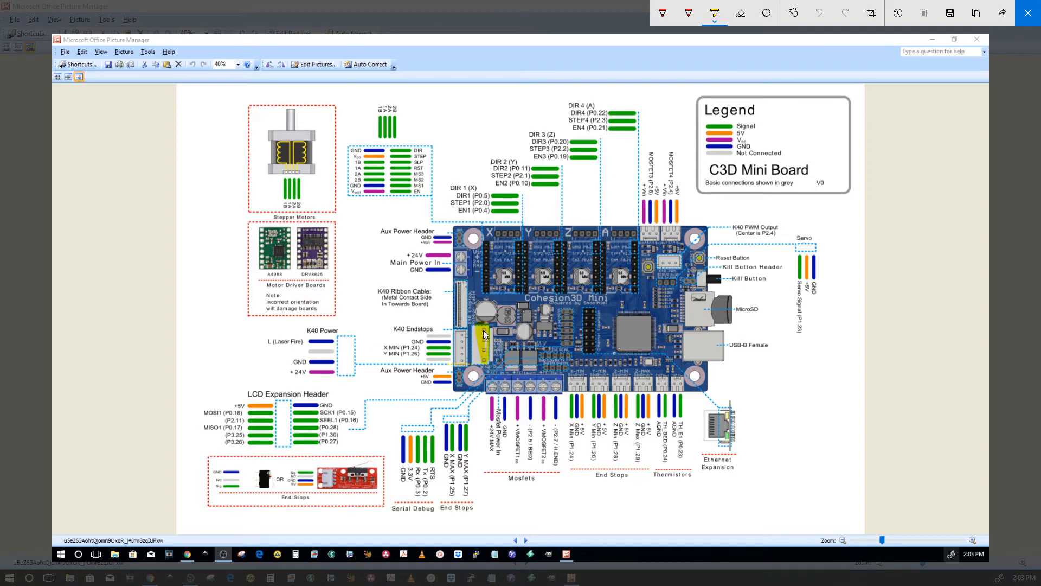
mouse_move(483, 346)
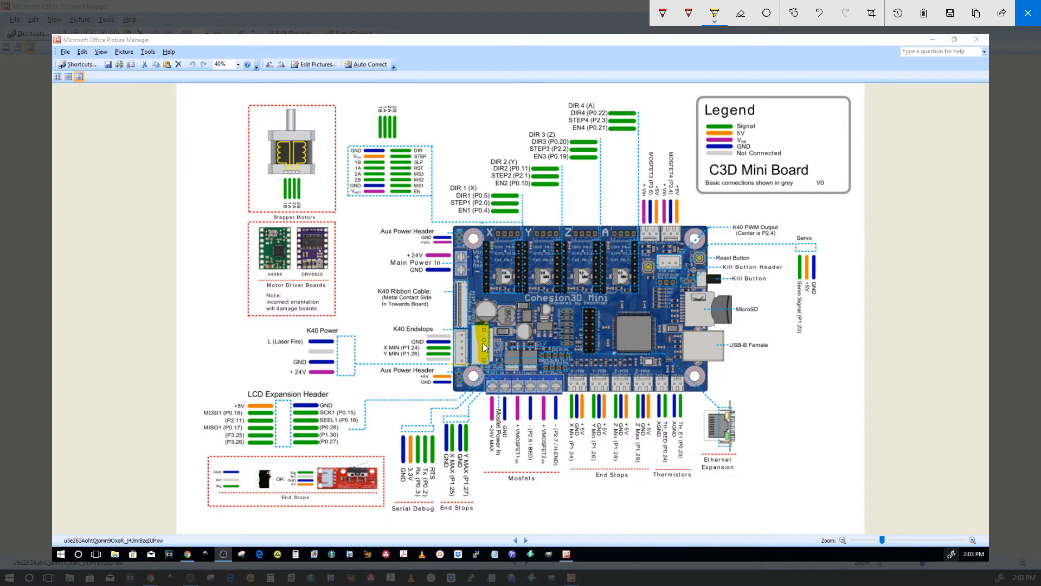
mouse_move(480, 341)
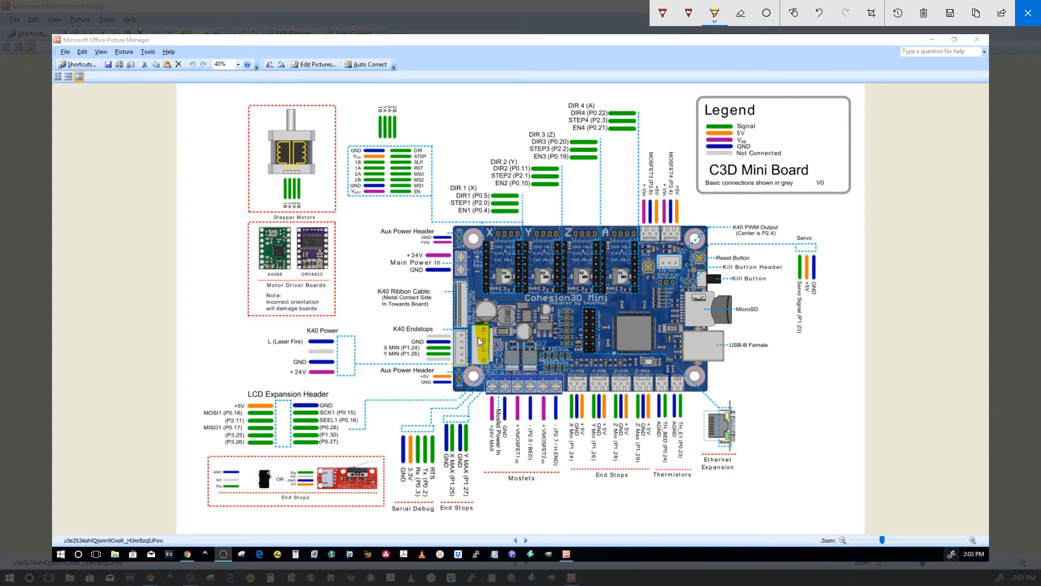
mouse_move(477, 350)
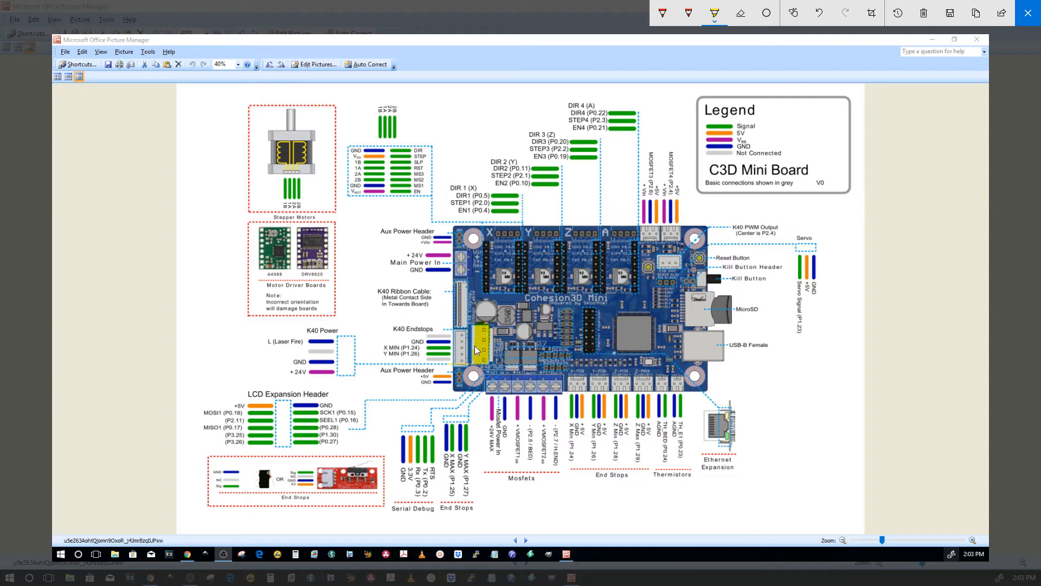
mouse_move(476, 356)
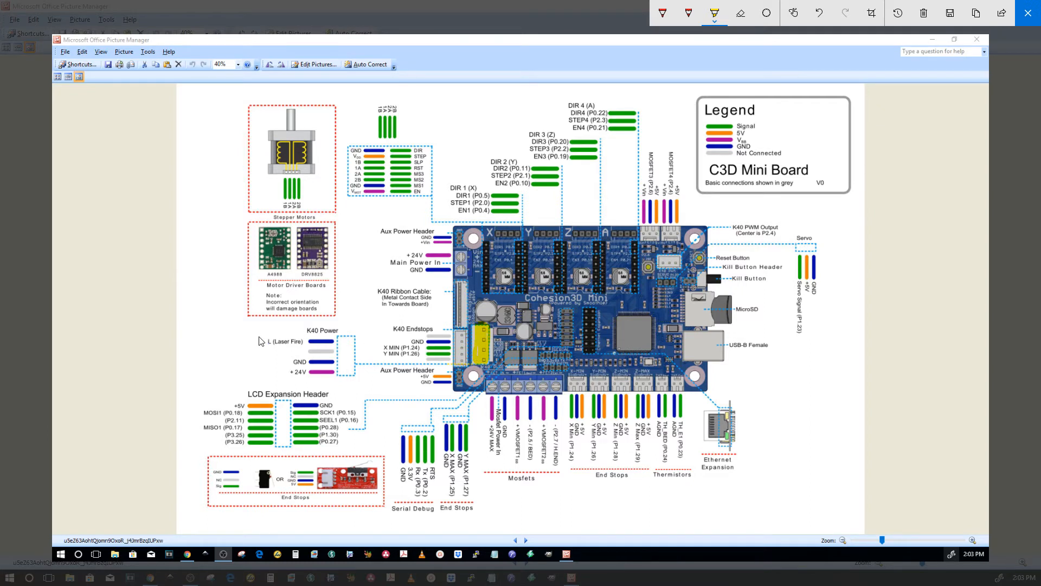
mouse_move(227, 355)
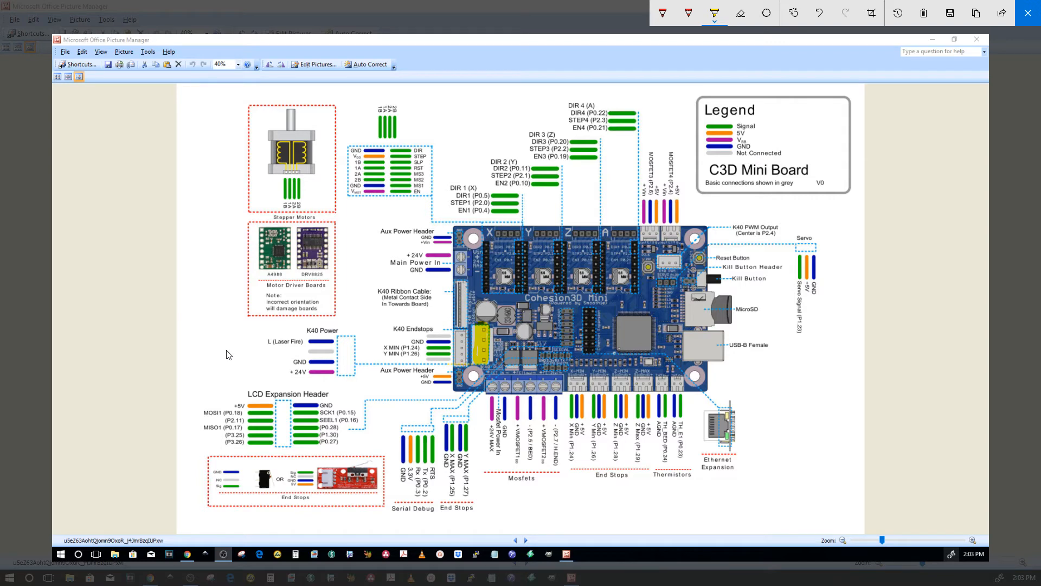
mouse_move(232, 352)
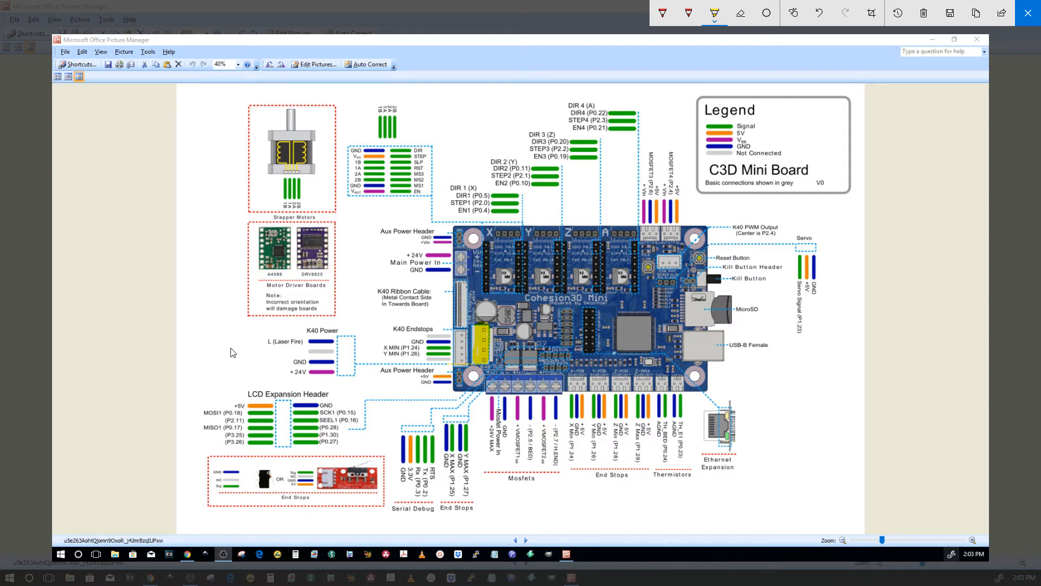
mouse_move(260, 366)
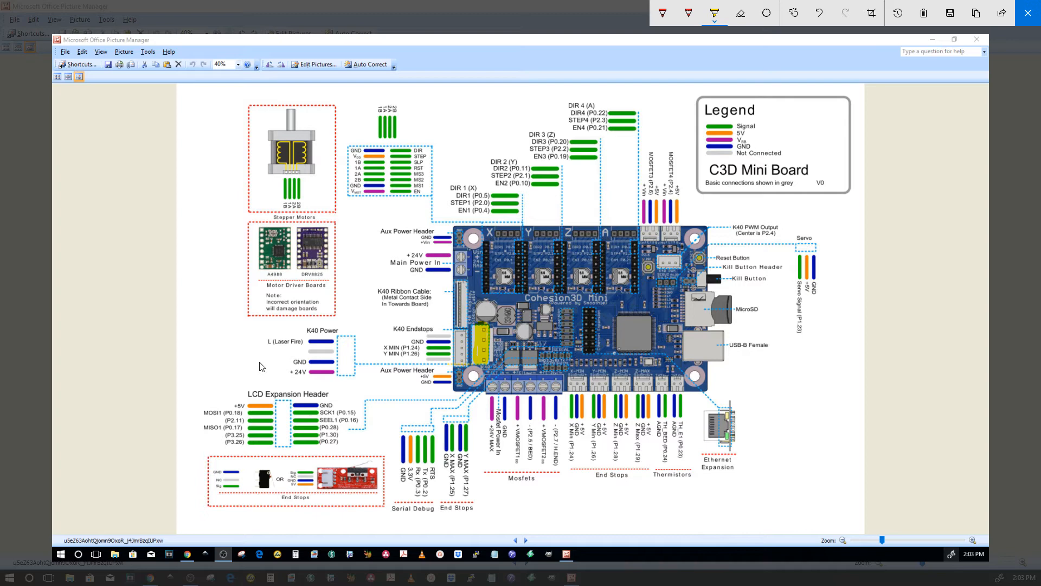
mouse_move(317, 121)
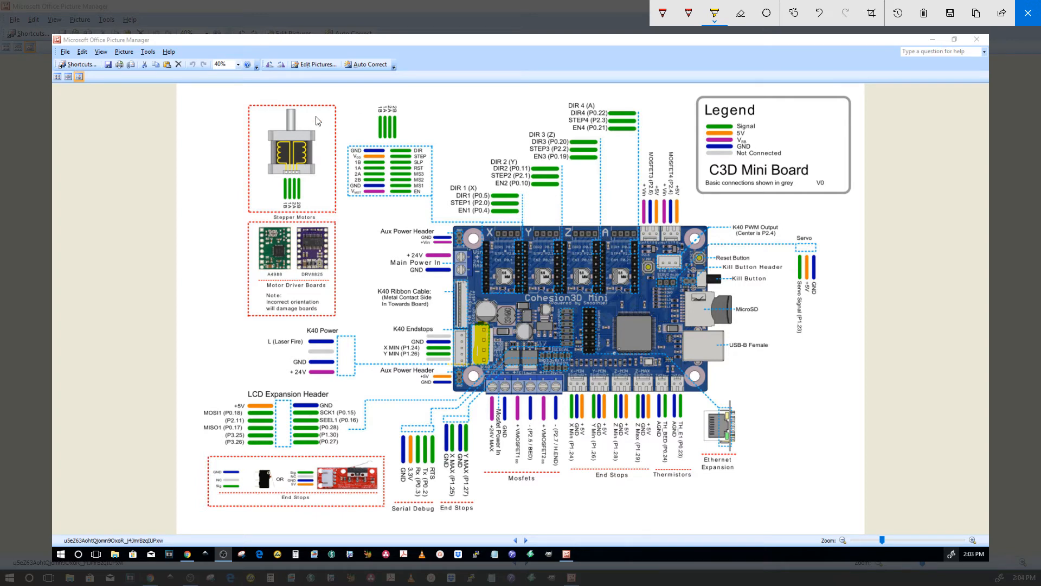
mouse_move(349, 381)
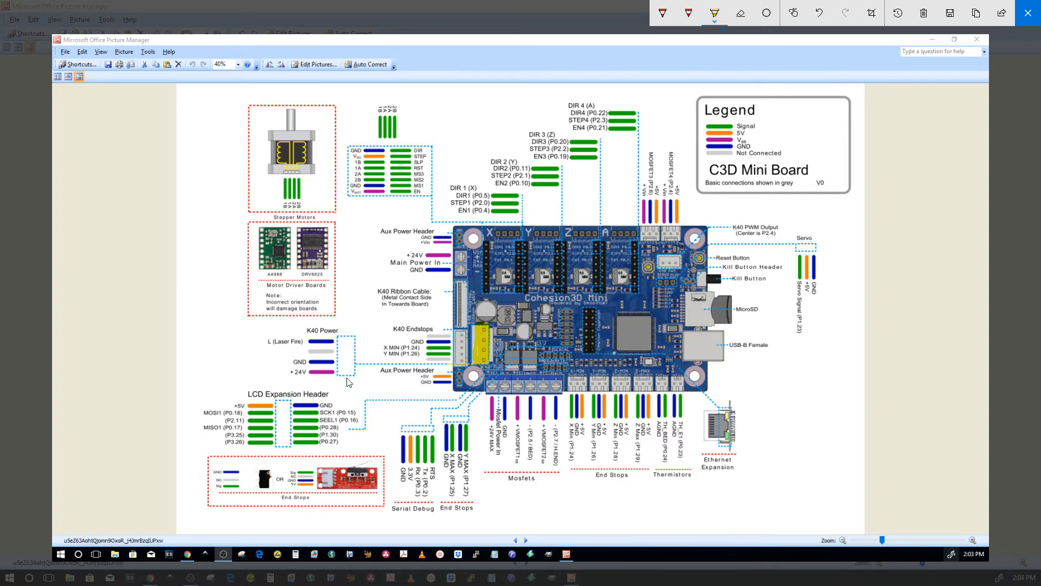
mouse_move(286, 381)
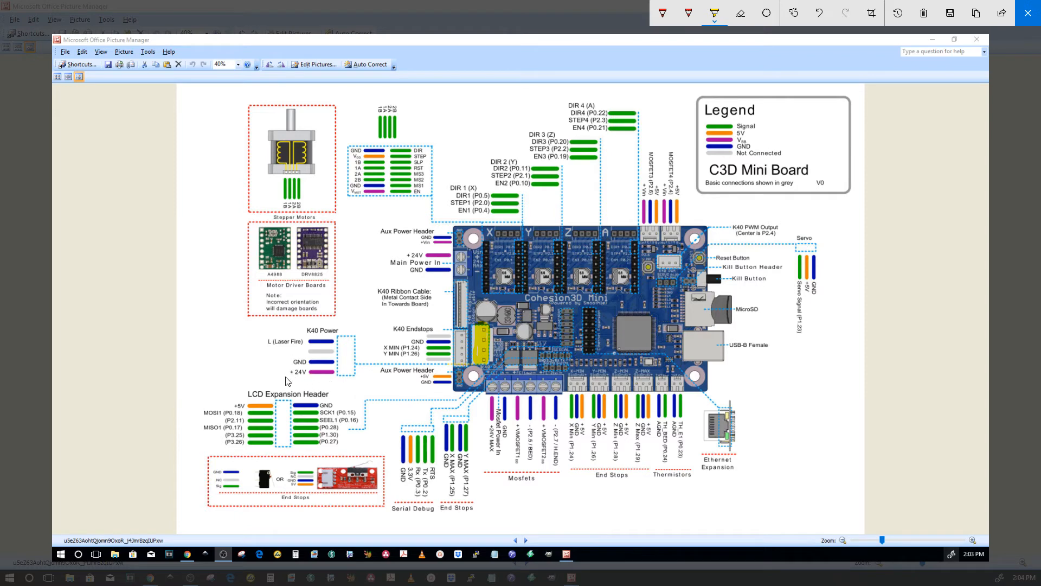
mouse_move(337, 355)
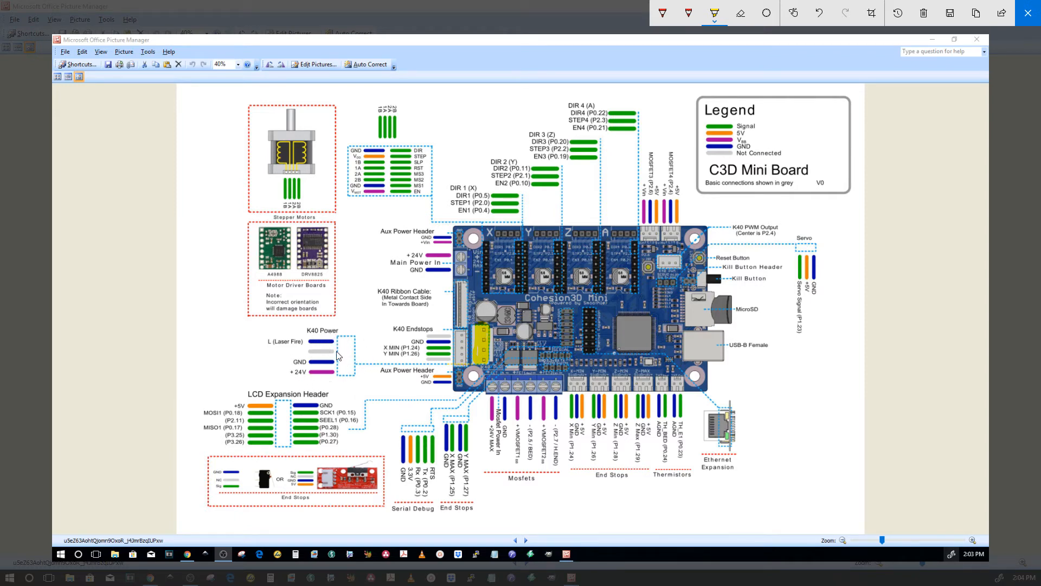
mouse_move(479, 354)
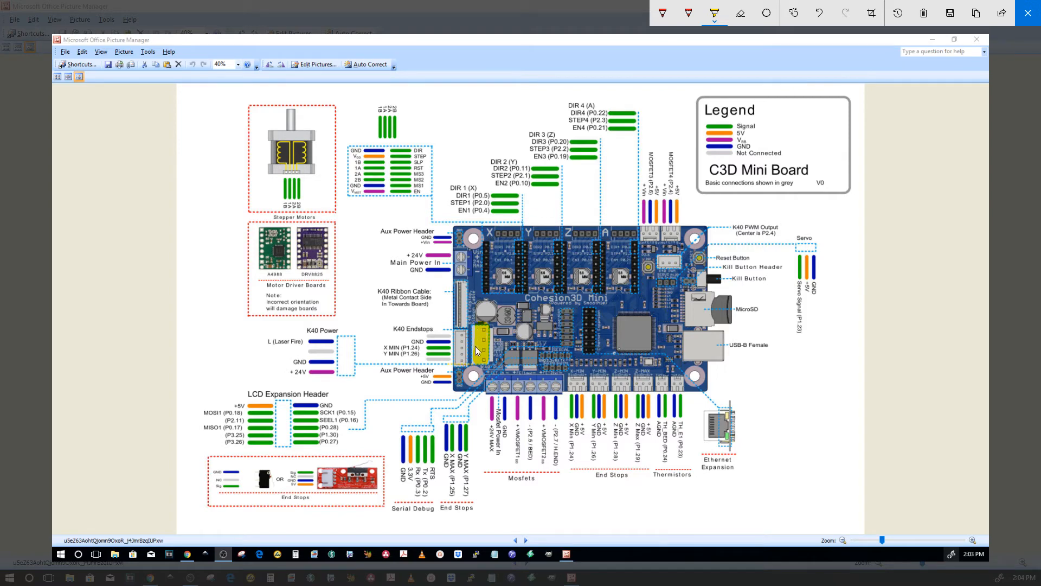
mouse_move(462, 361)
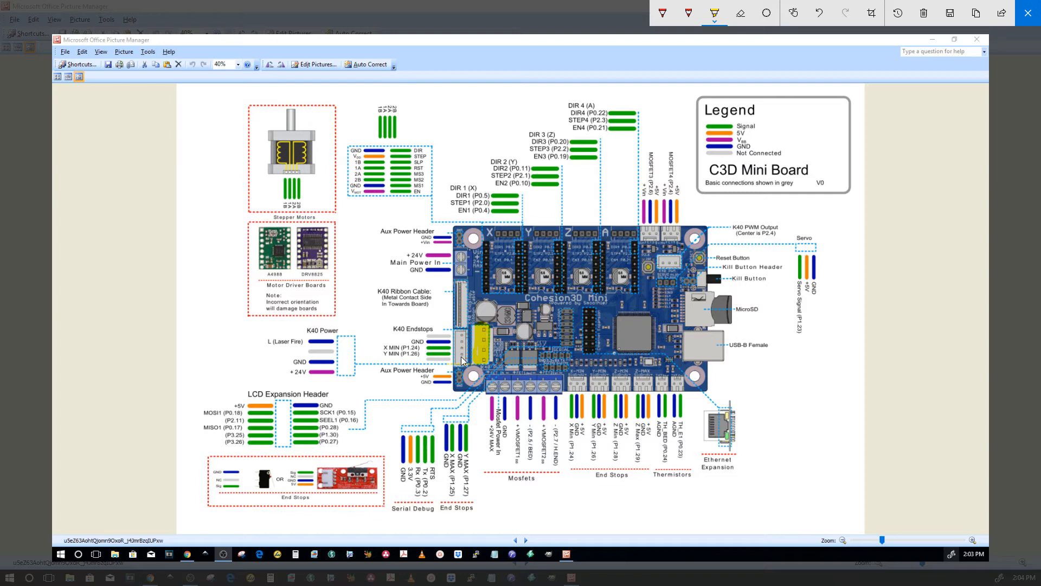
mouse_move(437, 175)
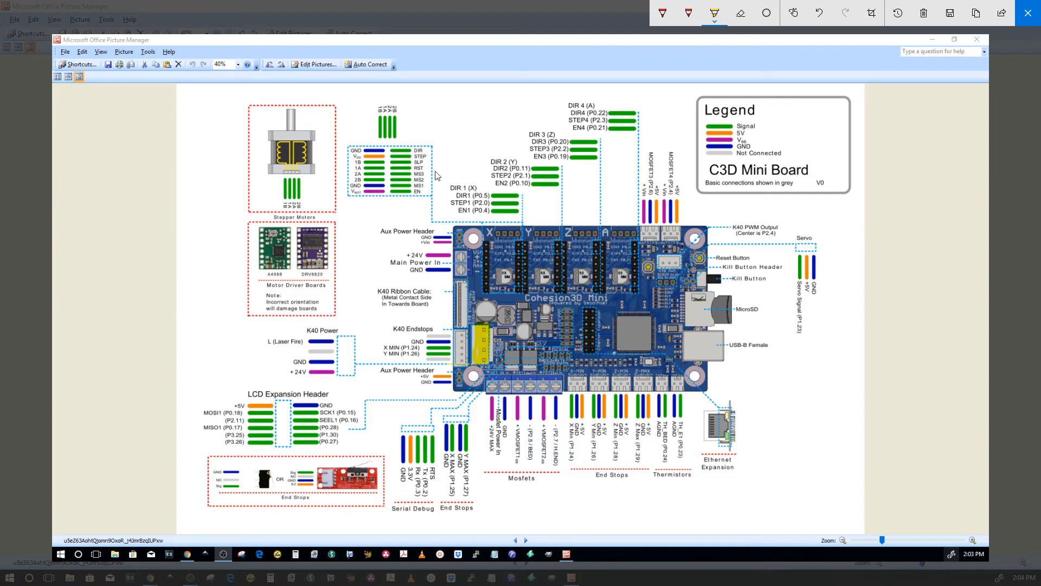
mouse_move(454, 129)
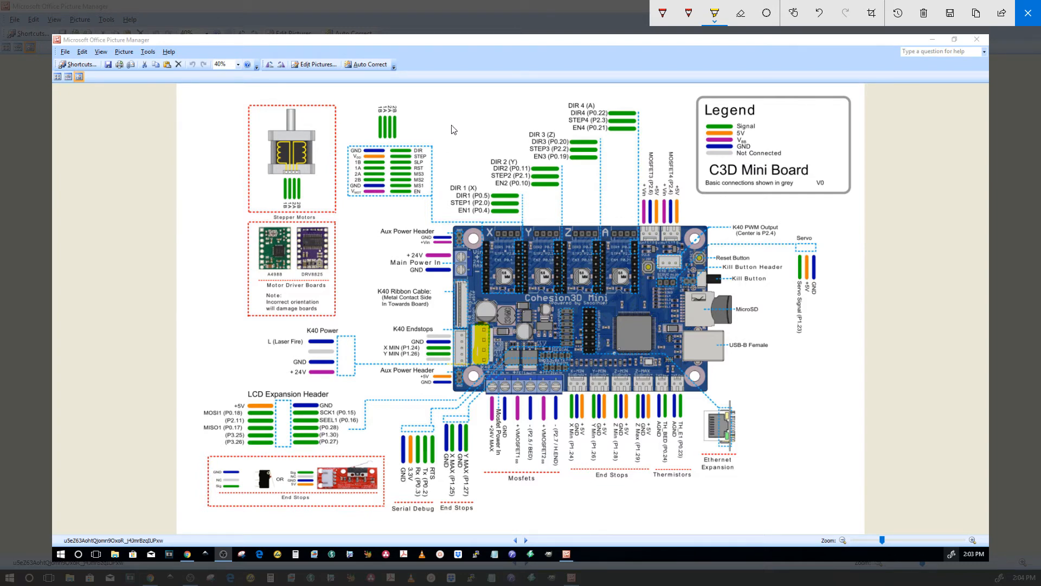
mouse_move(457, 123)
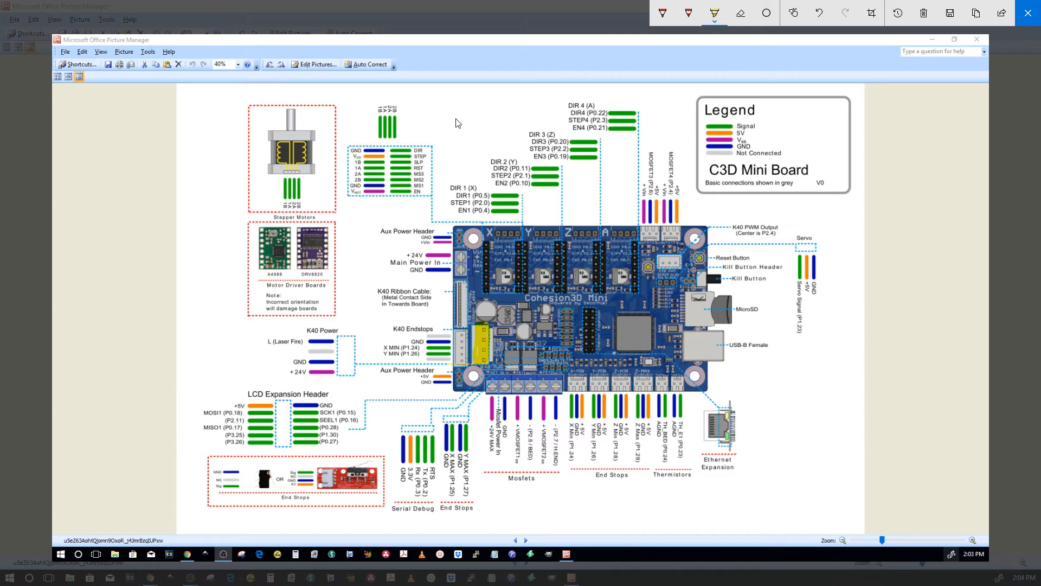
mouse_move(282, 353)
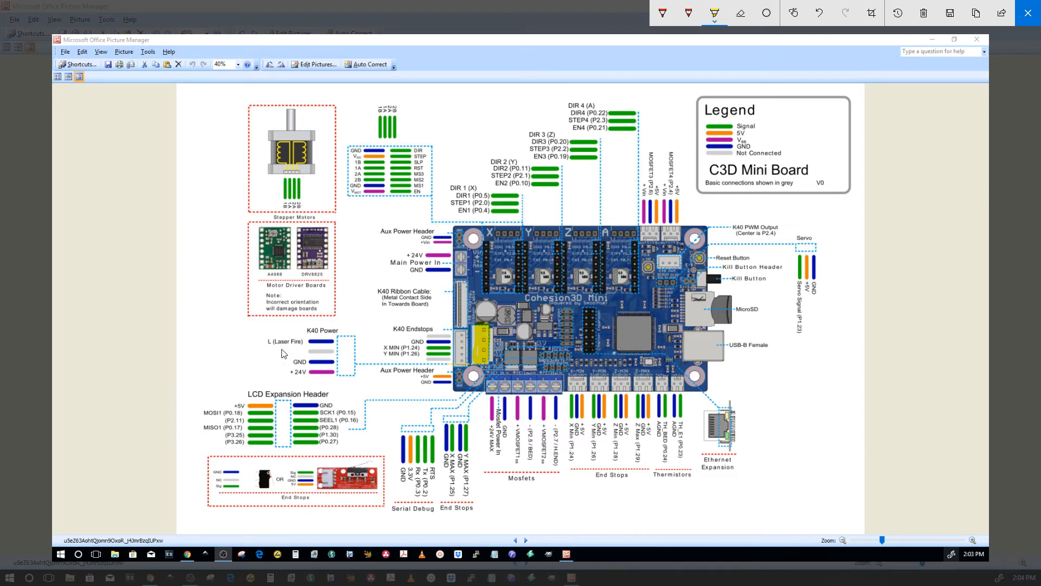
mouse_move(274, 332)
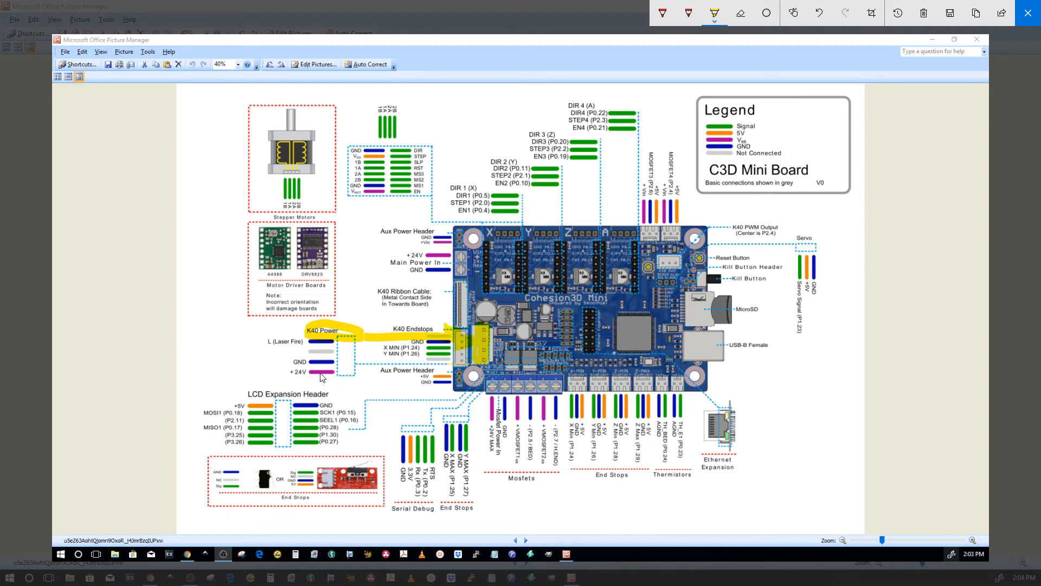
mouse_move(675, 39)
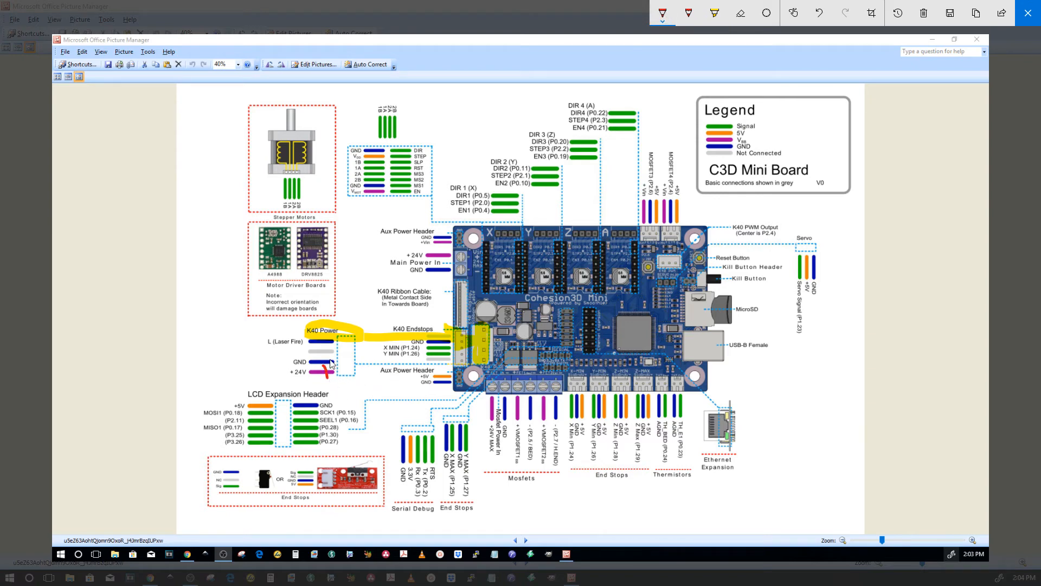
mouse_move(319, 363)
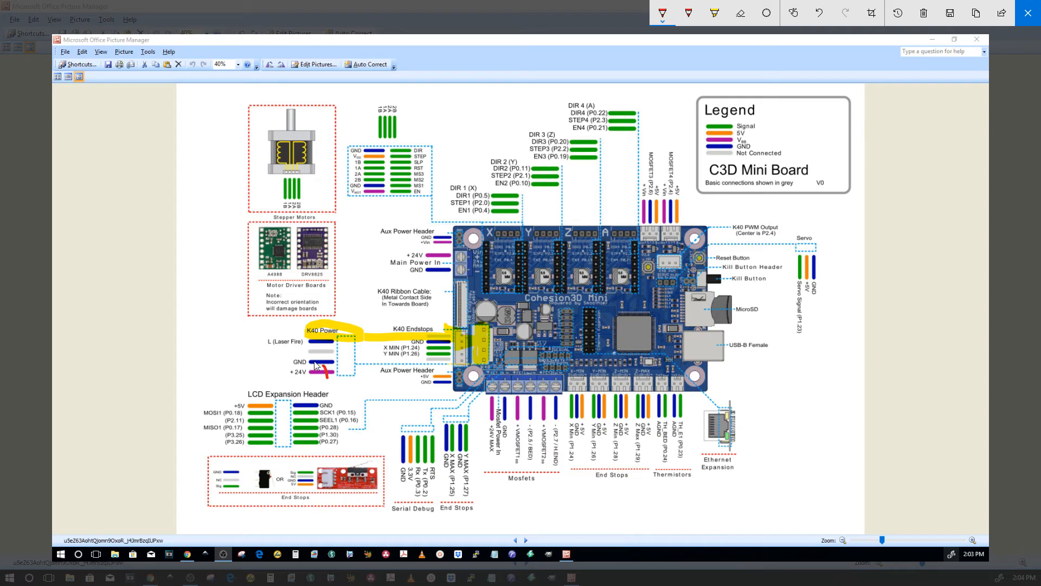
mouse_move(448, 272)
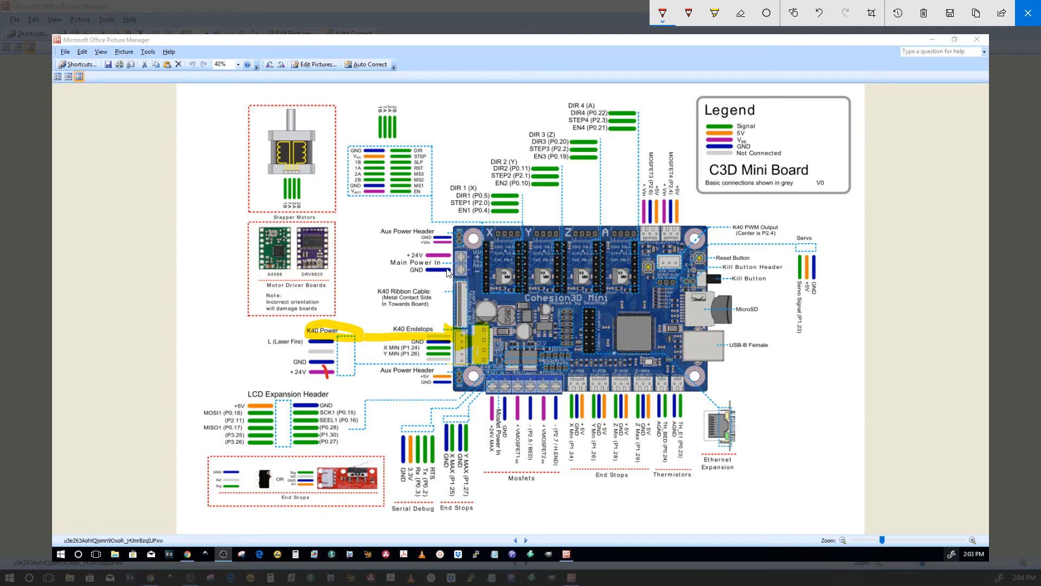
mouse_move(328, 349)
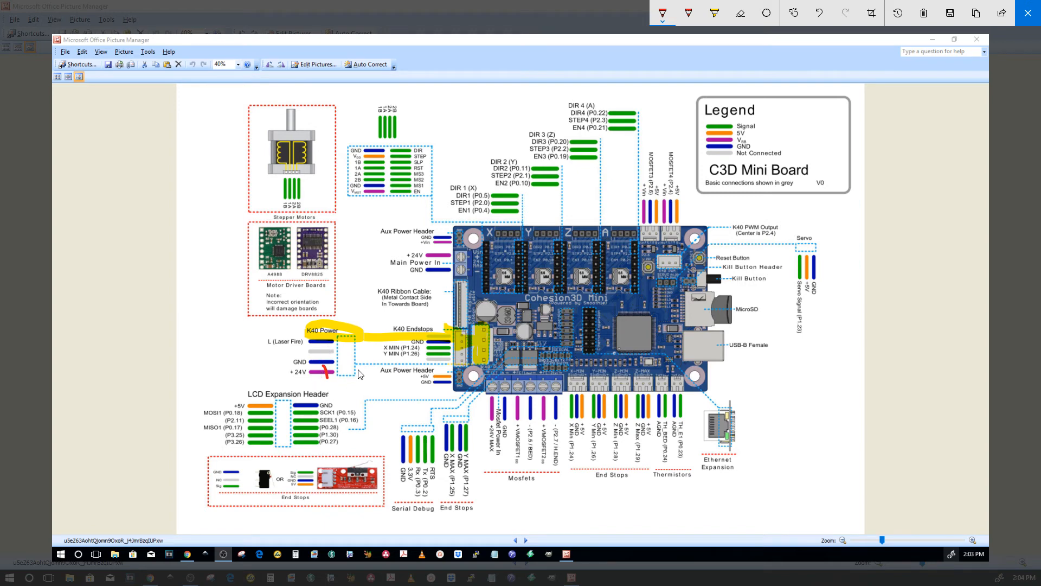
mouse_move(391, 157)
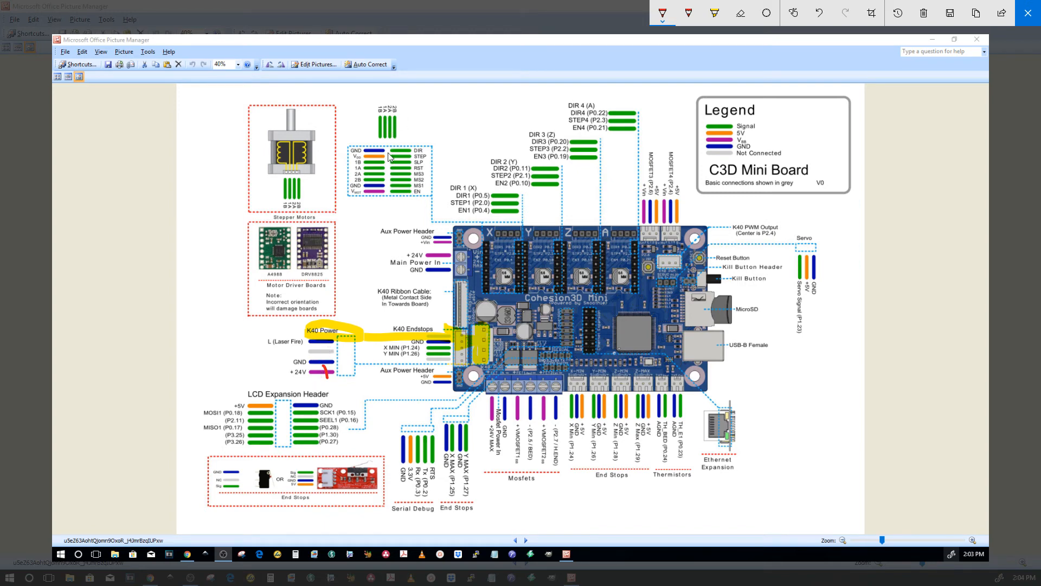
mouse_move(319, 381)
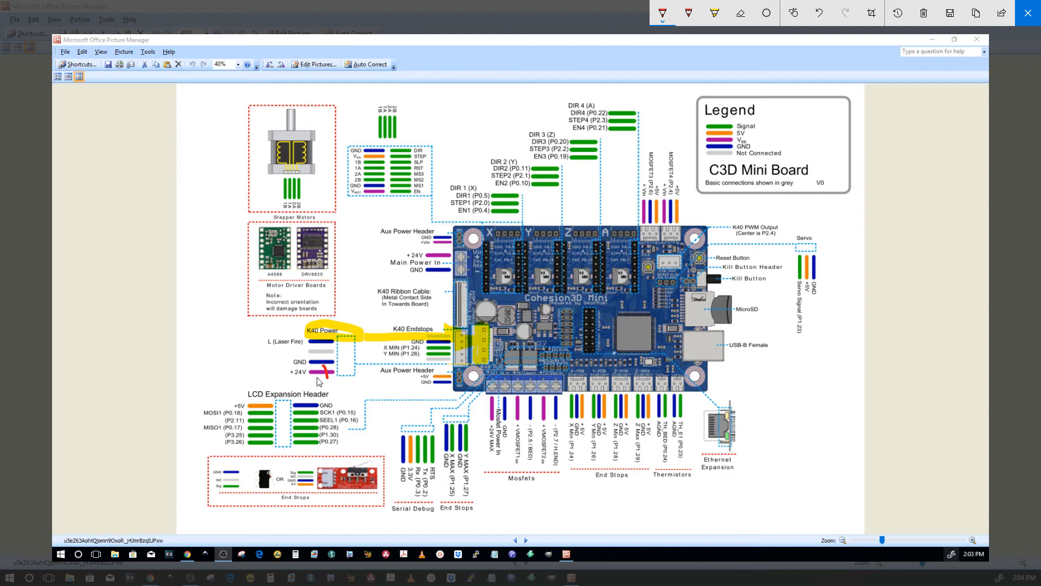
mouse_move(307, 378)
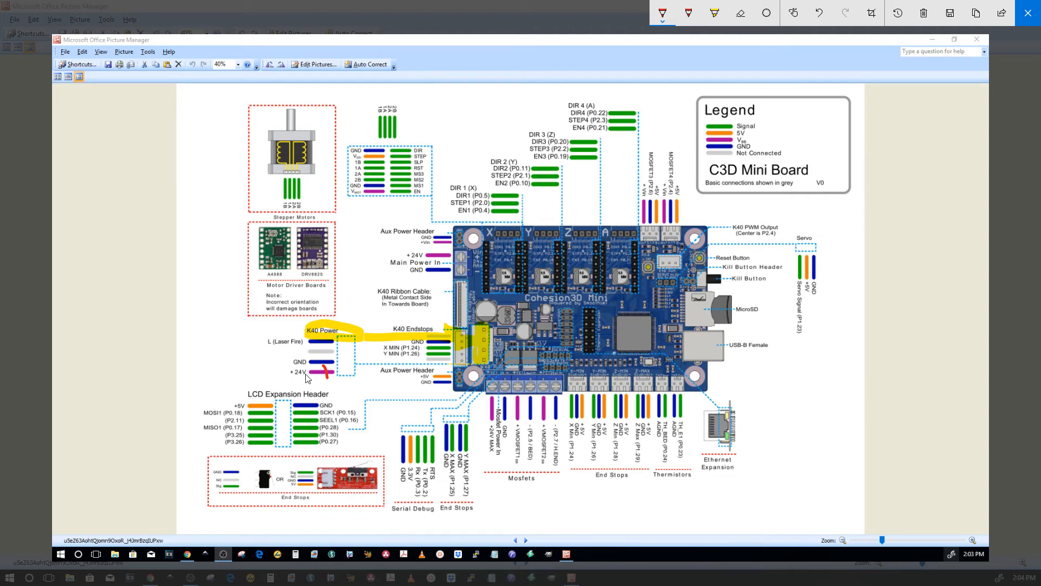
mouse_move(315, 377)
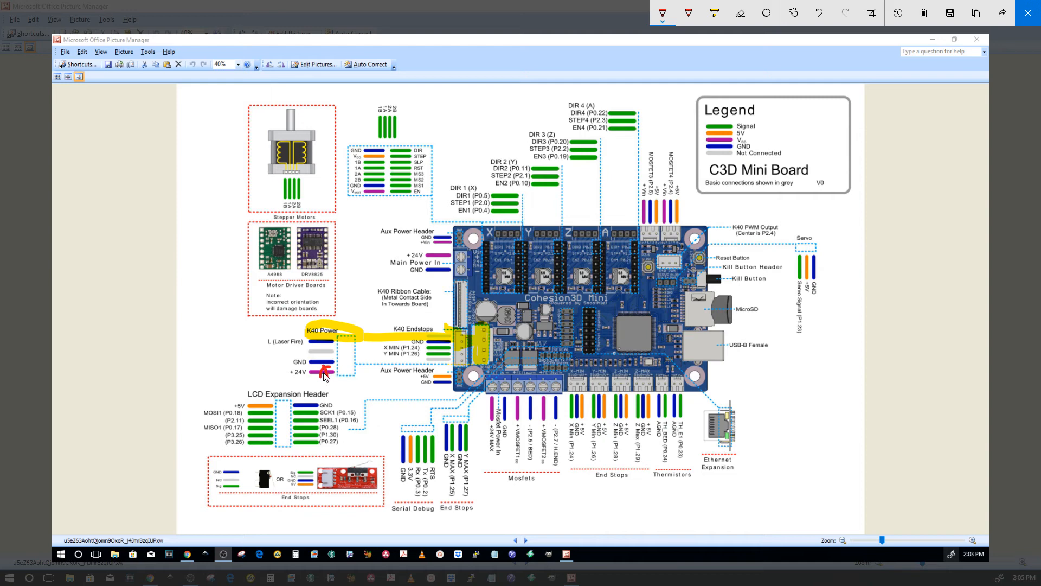
mouse_move(417, 370)
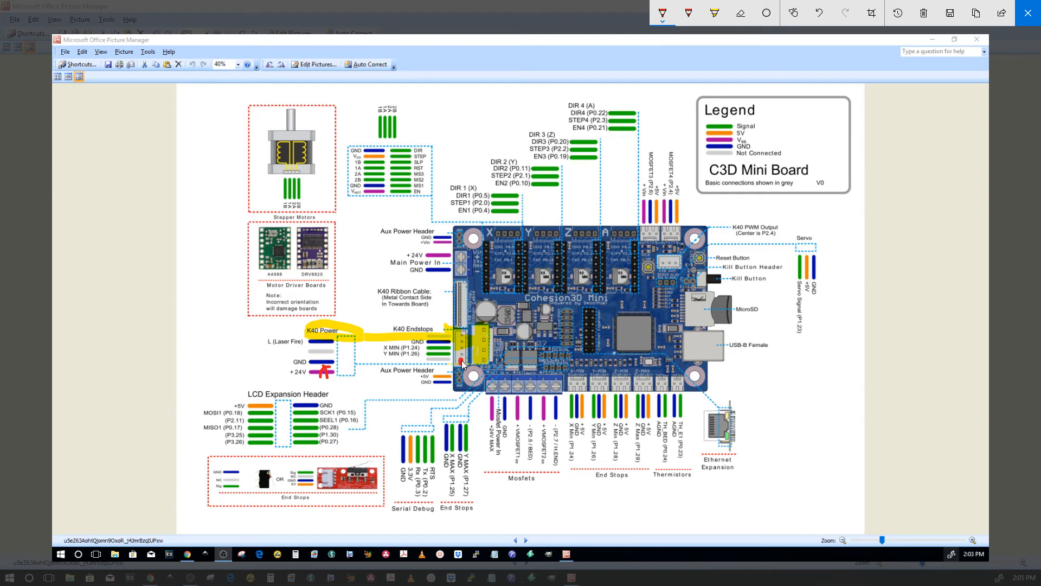
mouse_move(372, 278)
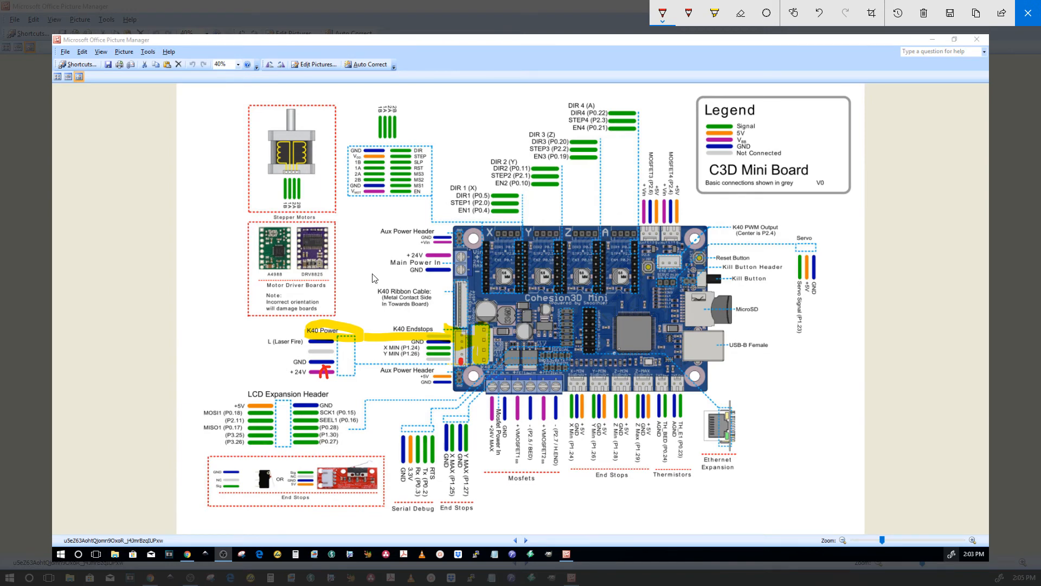
mouse_move(422, 257)
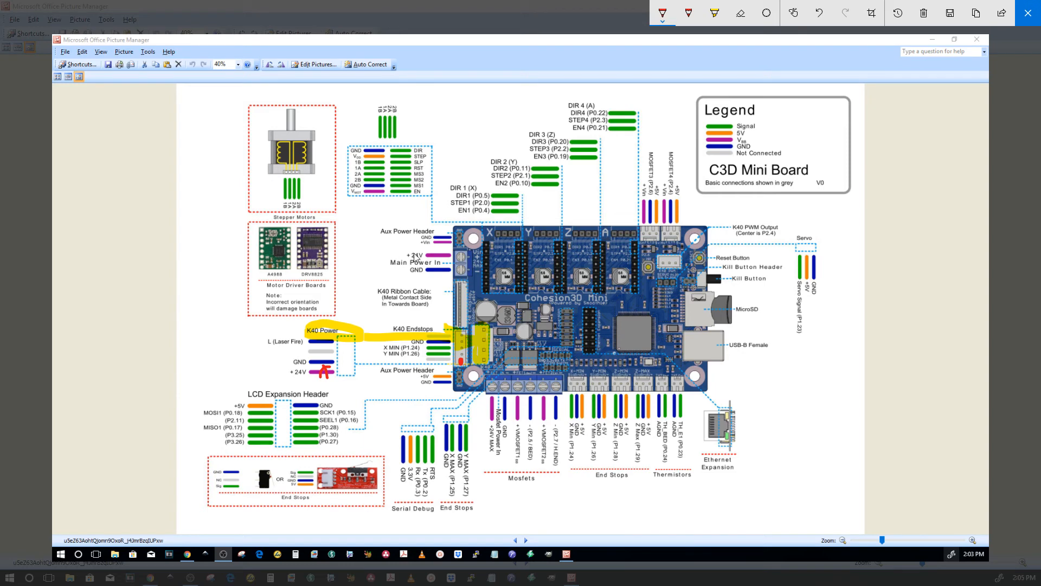
mouse_move(435, 252)
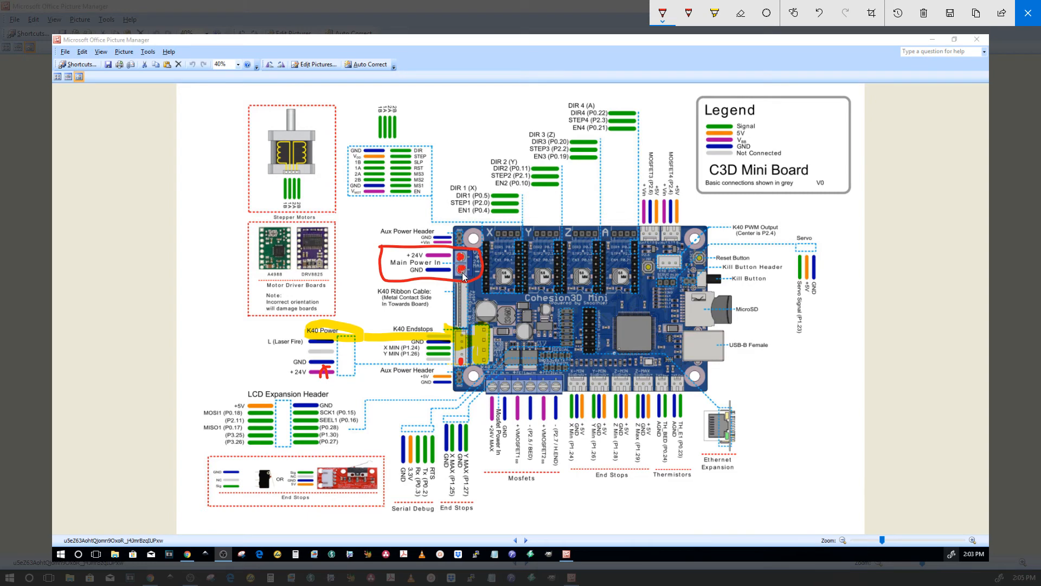
mouse_move(422, 276)
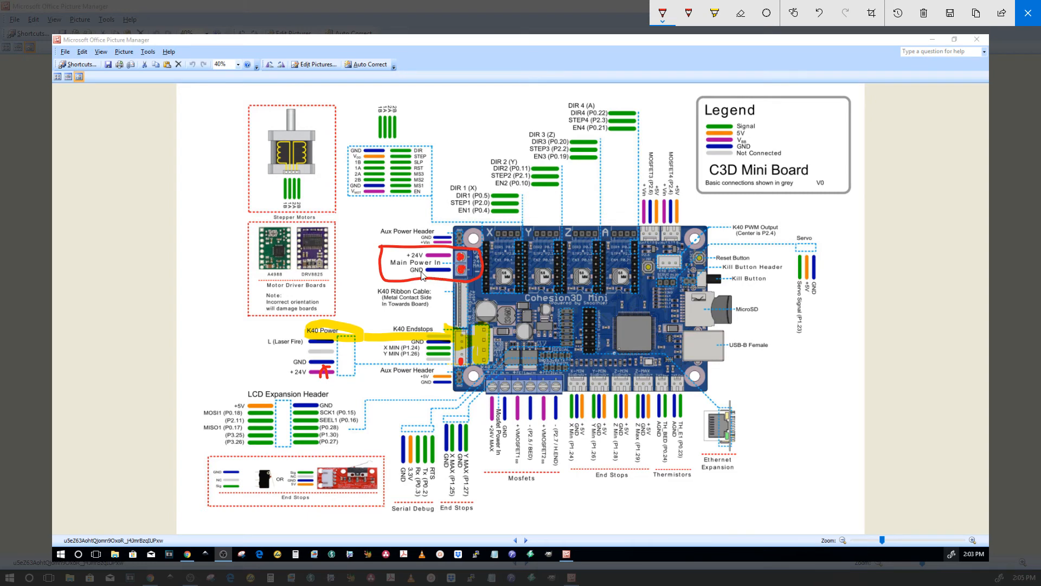
mouse_move(431, 275)
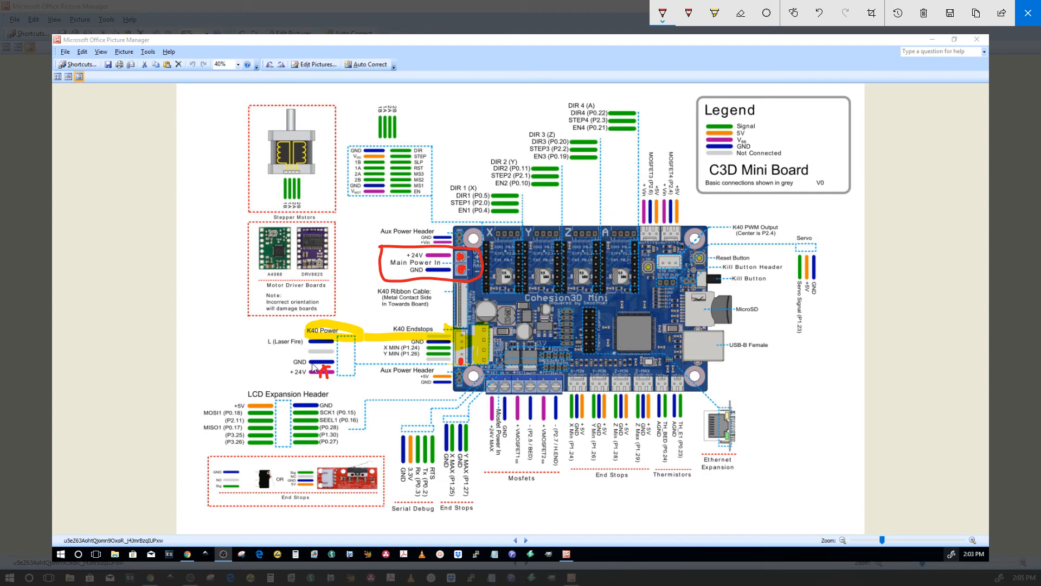
mouse_move(314, 349)
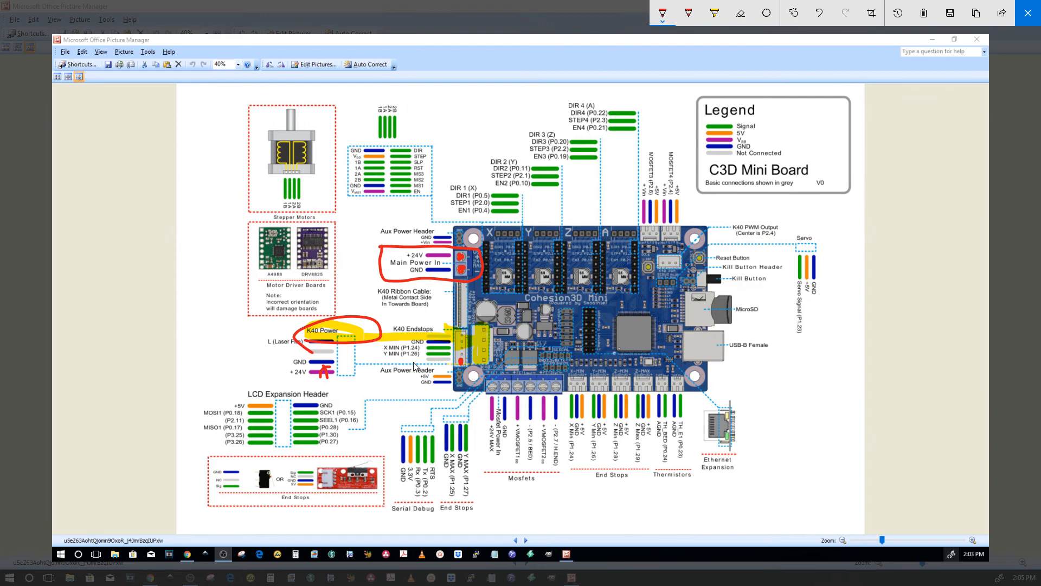
mouse_move(331, 370)
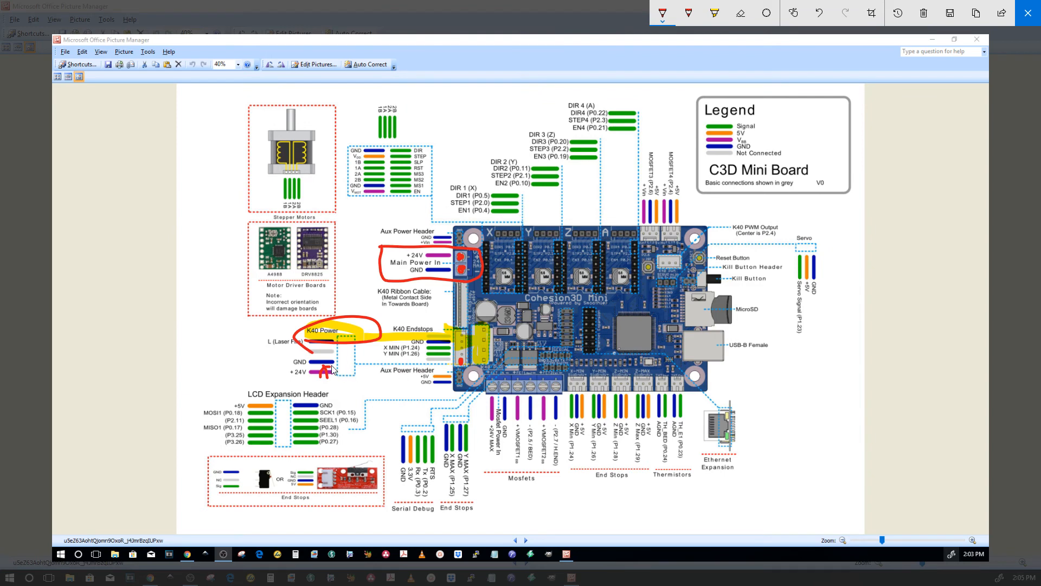
mouse_move(438, 270)
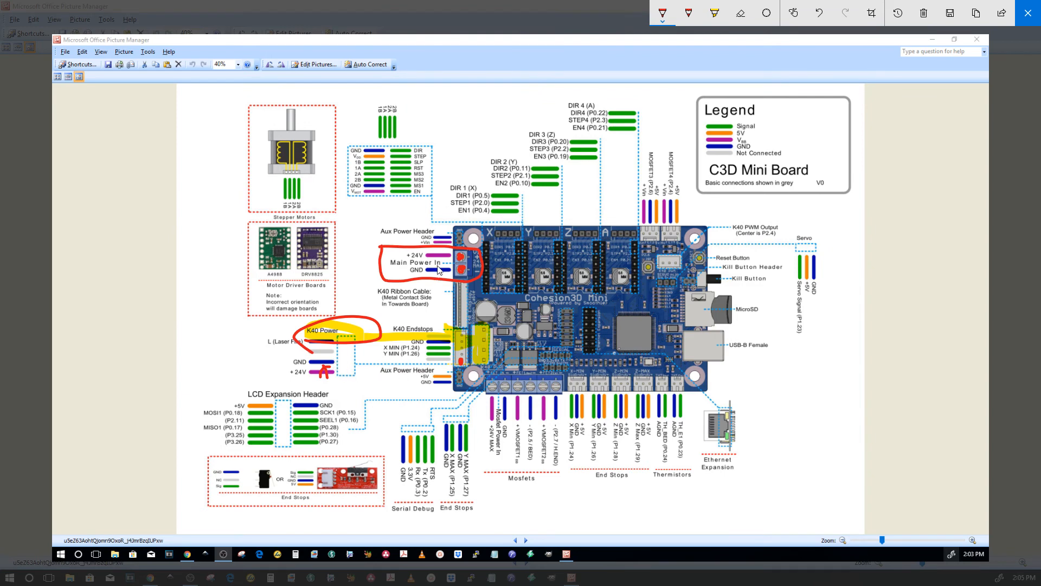
mouse_move(423, 326)
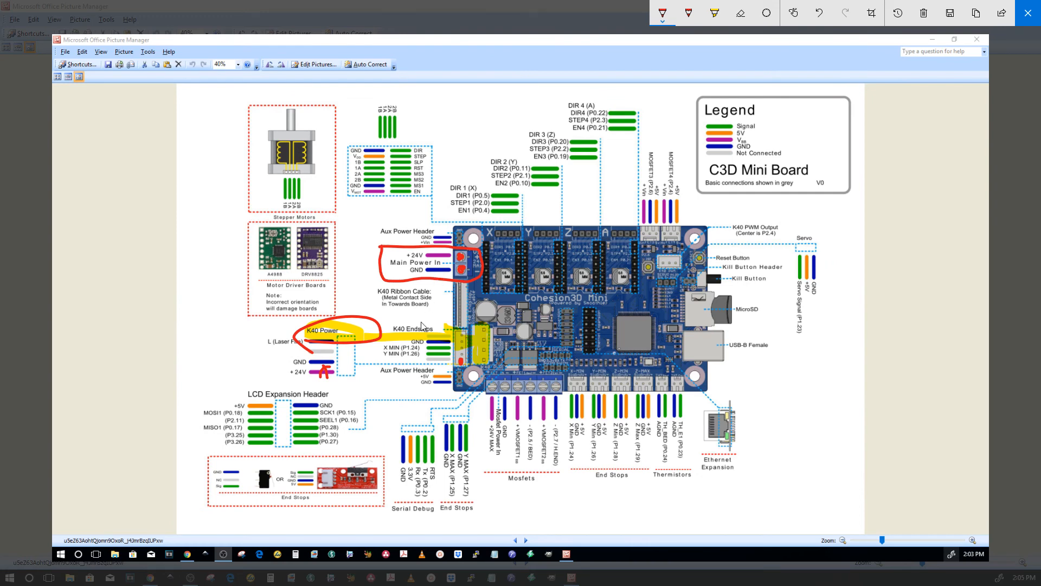
mouse_move(309, 352)
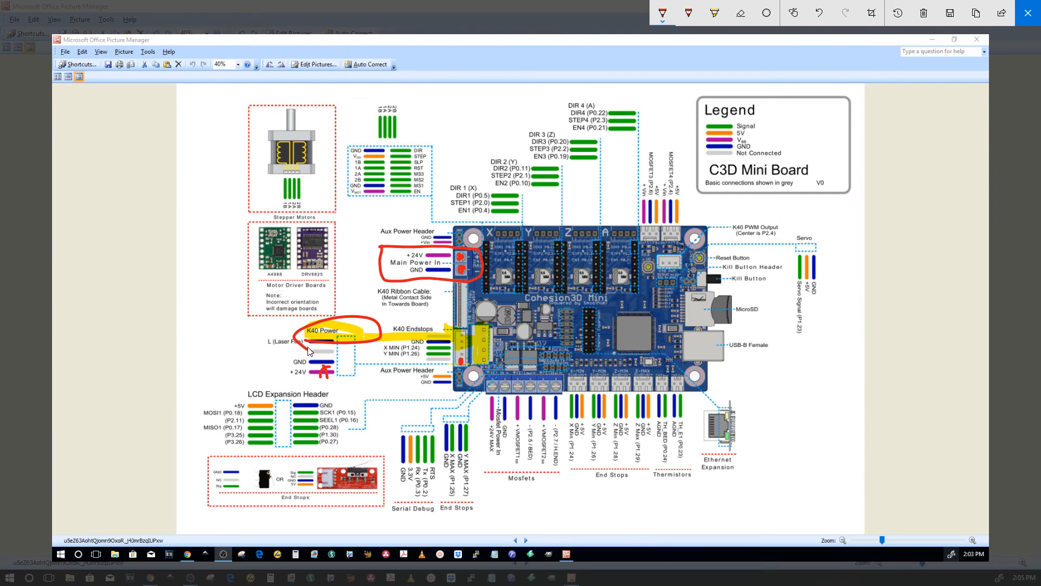
mouse_move(432, 261)
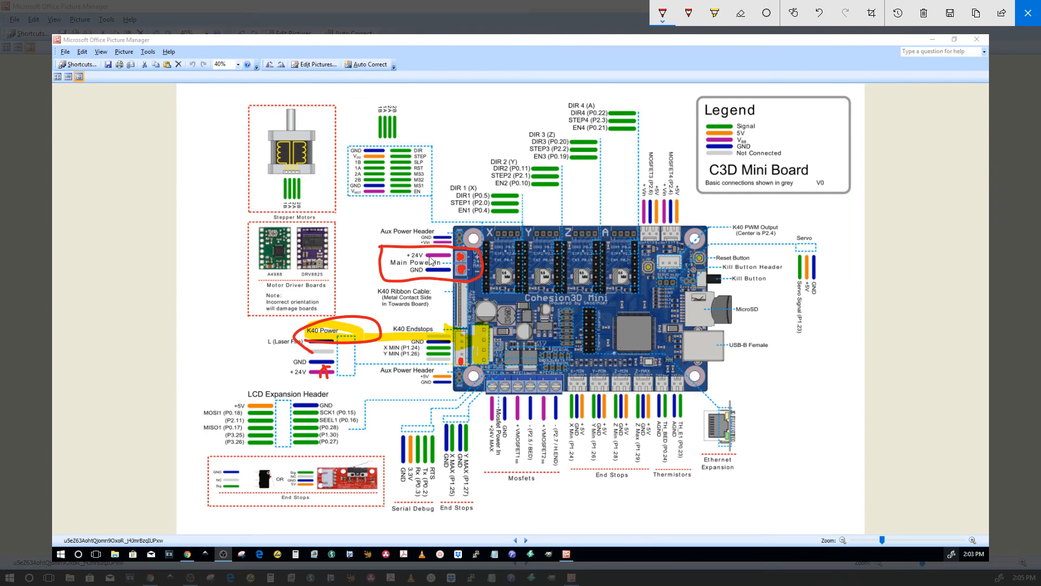
mouse_move(290, 377)
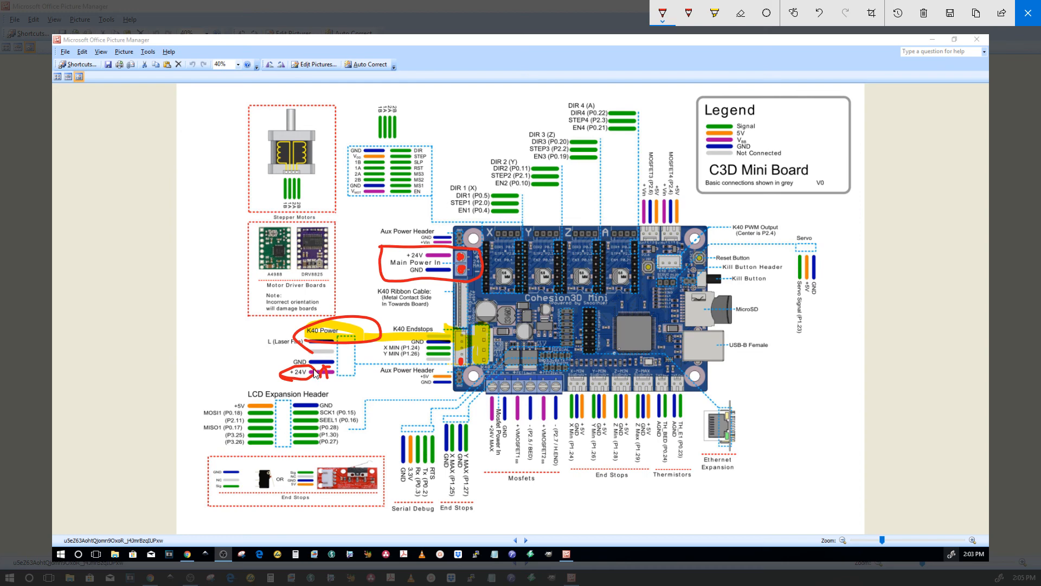
mouse_move(306, 381)
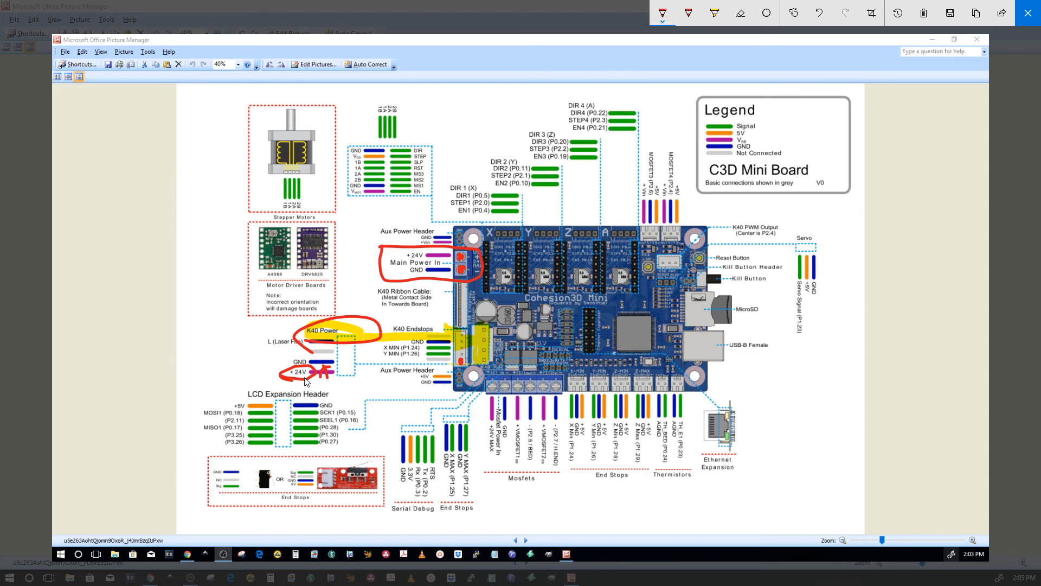
mouse_move(320, 376)
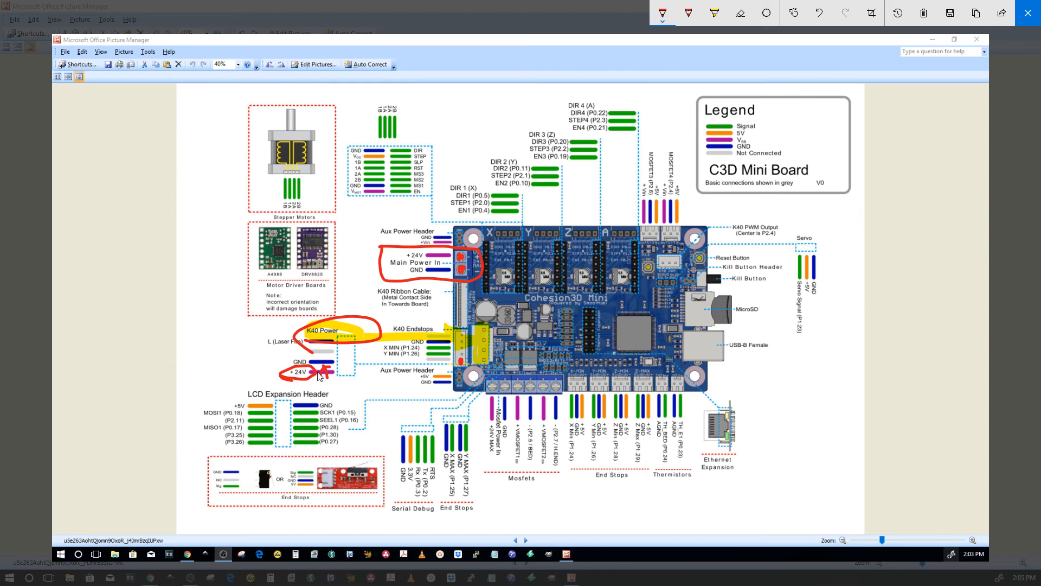
mouse_move(384, 246)
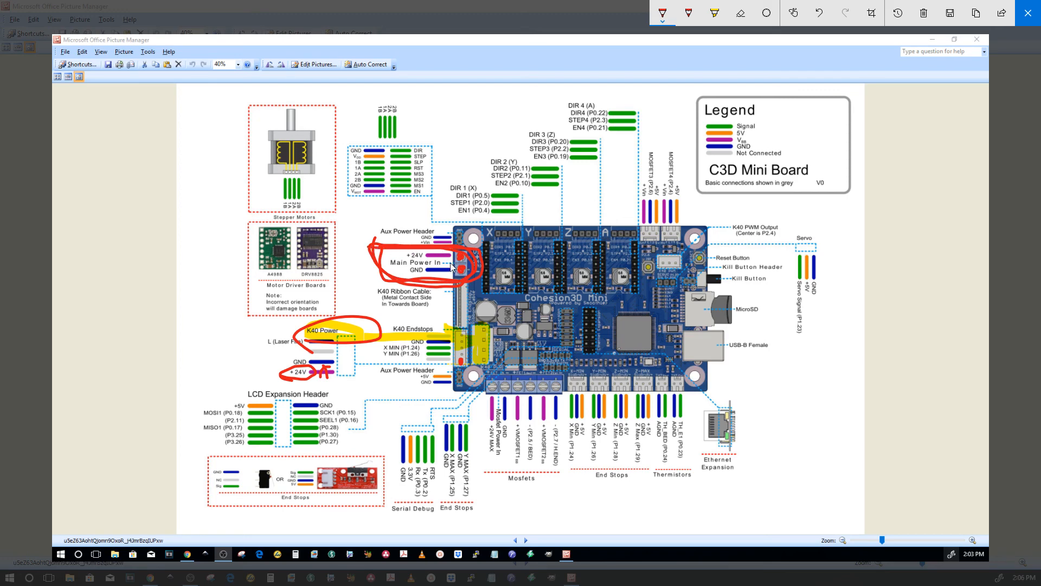
mouse_move(441, 279)
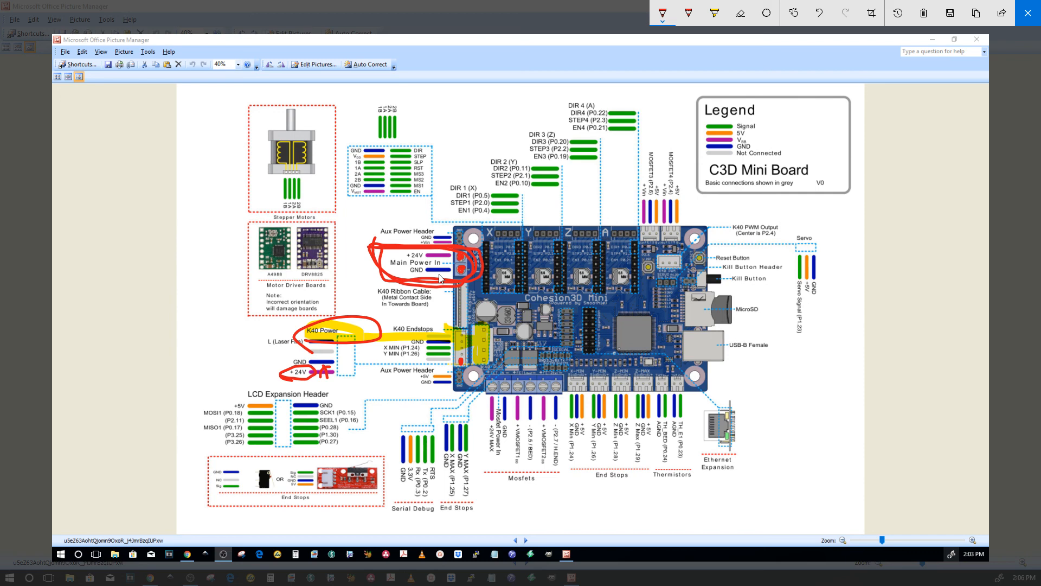
mouse_move(490, 282)
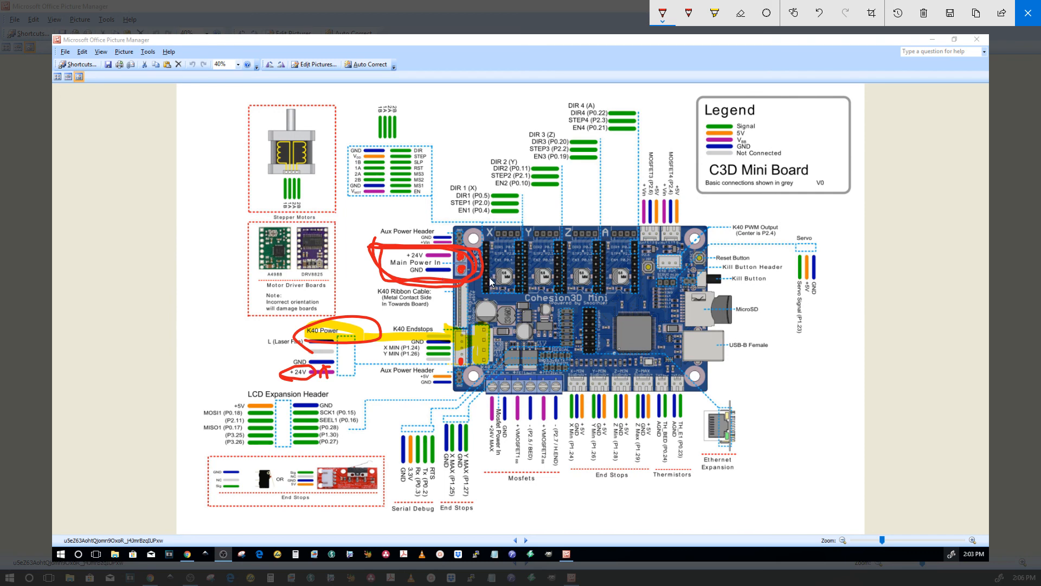